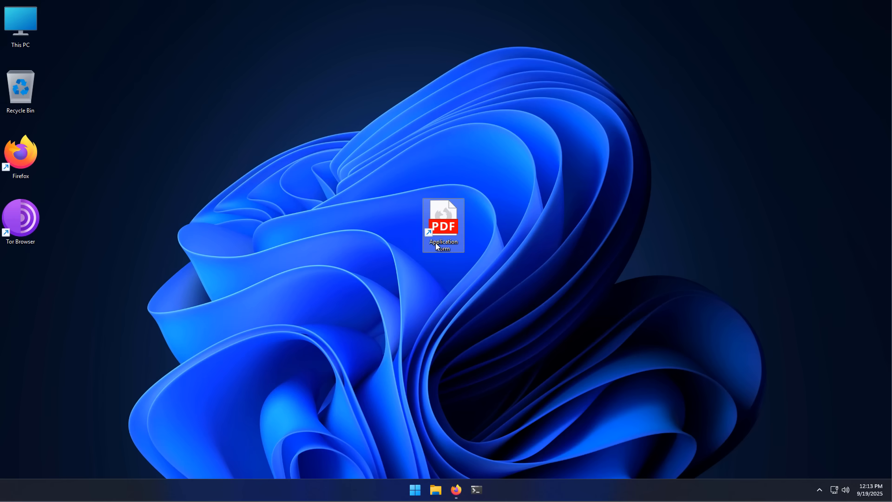
pyautogui.moveTo(443, 228)
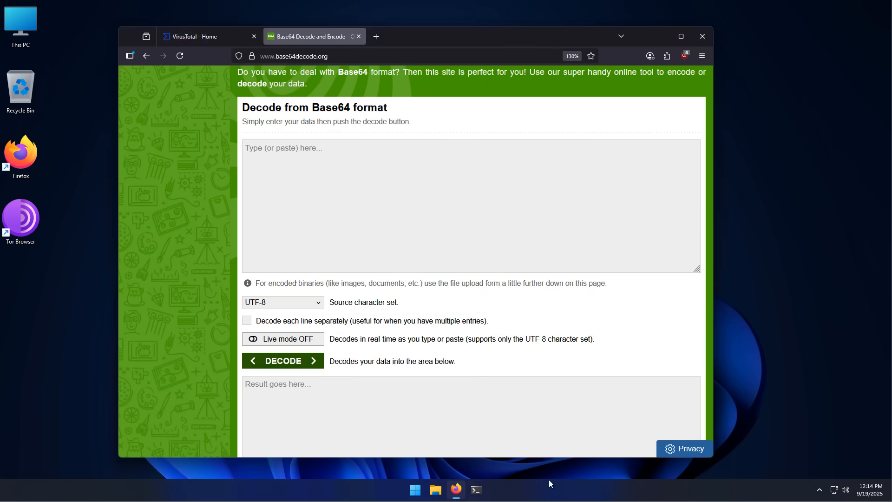
# - Submit cmd.exe from System32 to VirusTotal and review its 0/72 clean report
pyautogui.click(205, 36)
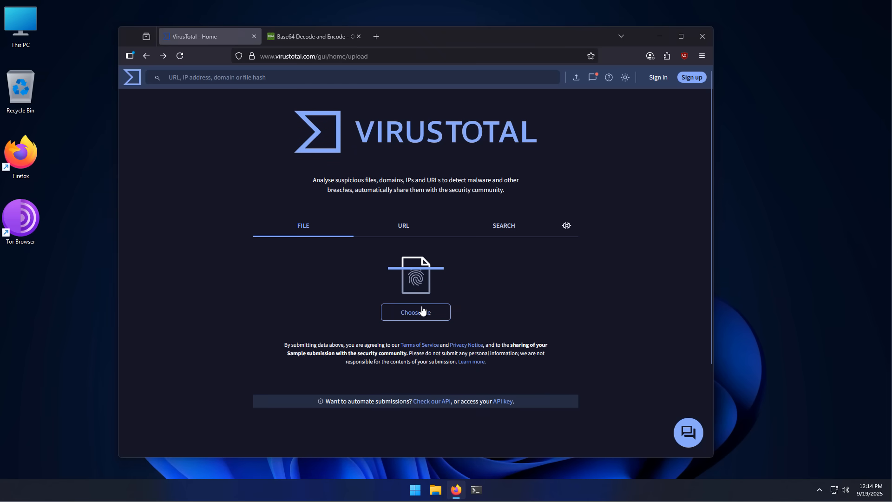
pyautogui.click(415, 312)
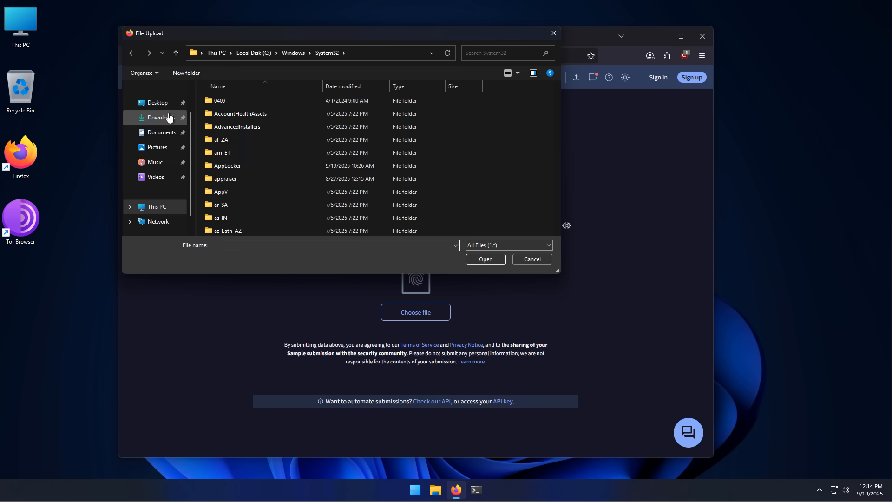
pyautogui.click(530, 260)
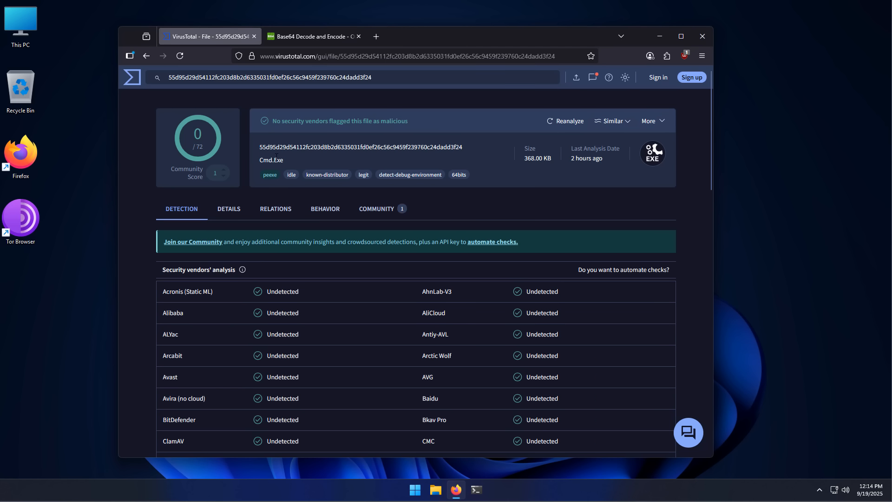
pyautogui.moveTo(287, 161)
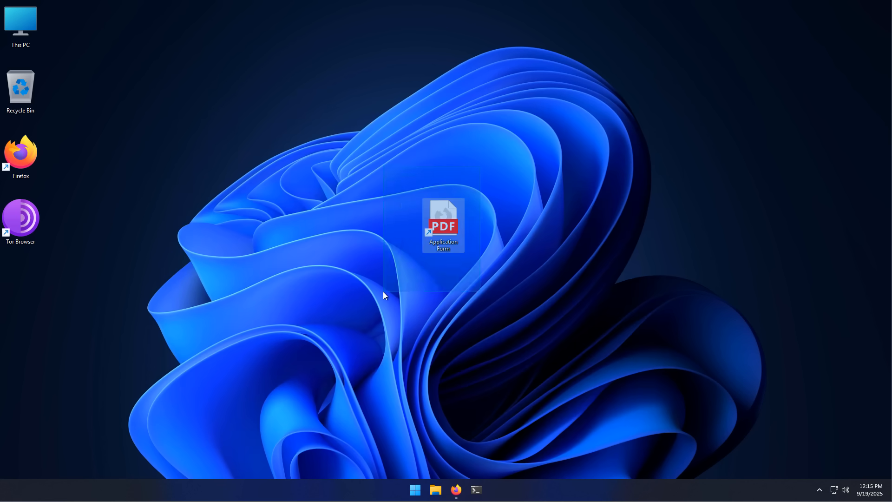
# - Open the Application Form shortcut's Properties and select its whole Target command
pyautogui.click(384, 295)
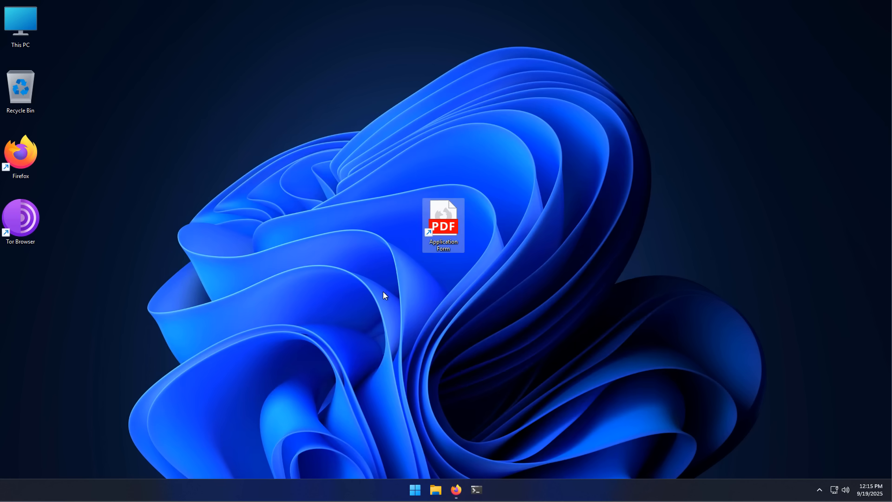
pyautogui.rightClick(442, 225)
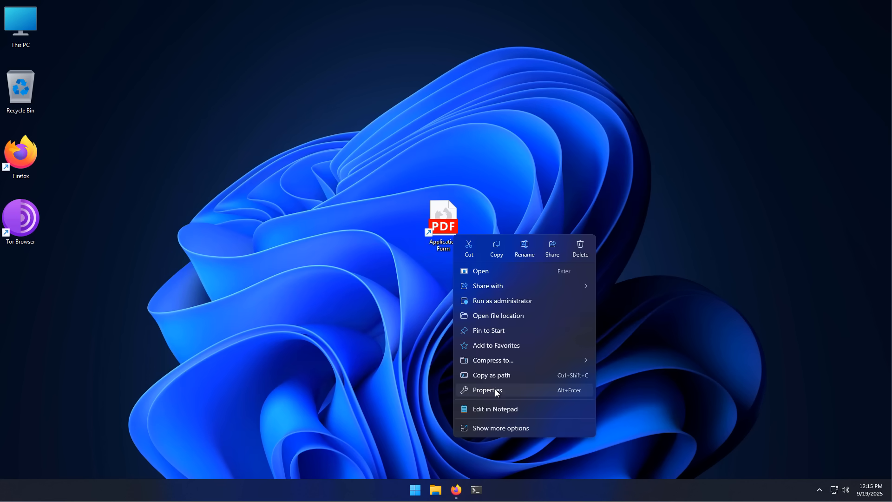
pyautogui.click(486, 390)
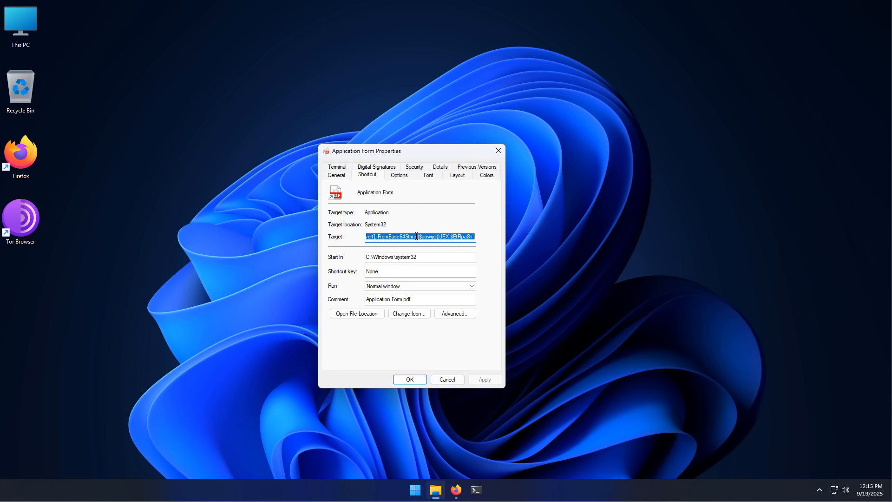
pyautogui.doubleClick(395, 236)
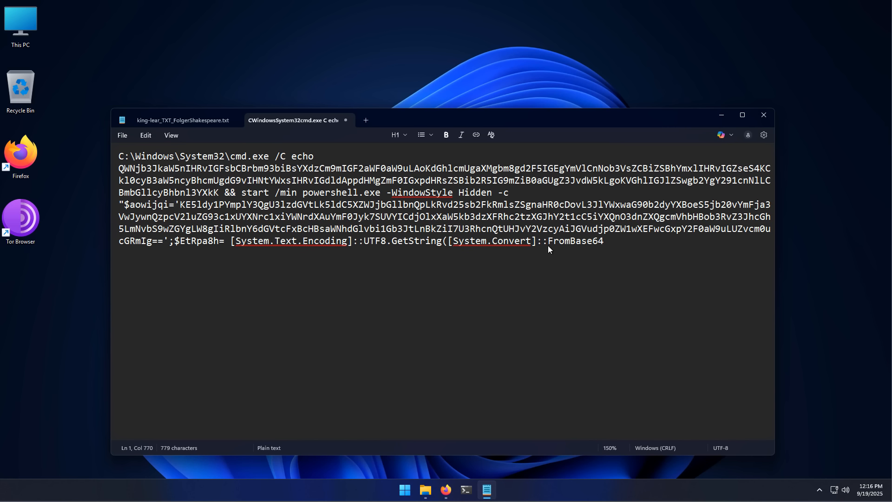
# - Select the first Base64 string after echo in the pasted shortcut command
pyautogui.doubleClick(156, 155)
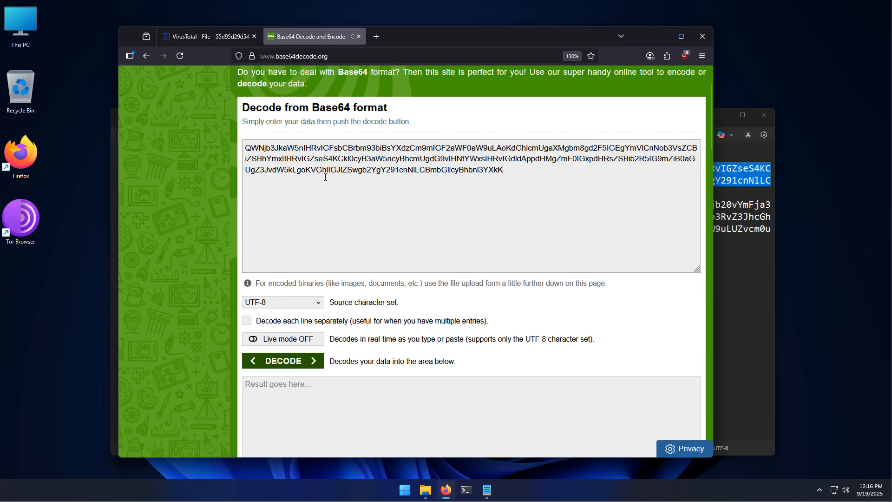
# - Decode the string on base64decode.org, revealing the harmless bee-flying quote about wings
pyautogui.click(282, 361)
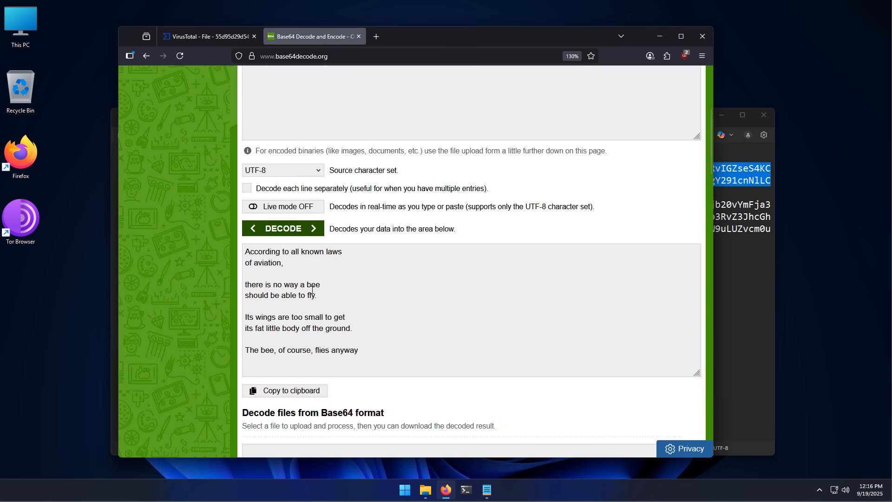
pyautogui.moveTo(312, 294)
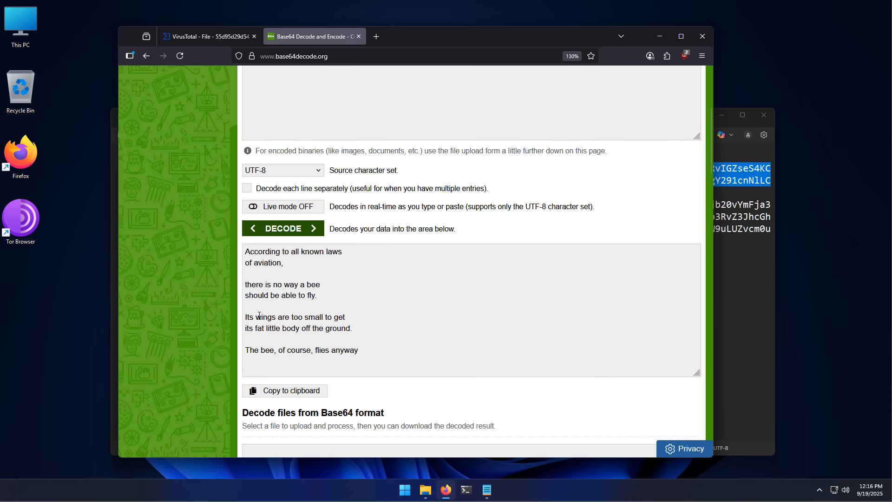
pyautogui.moveTo(267, 316); pyautogui.dragTo(346, 316)
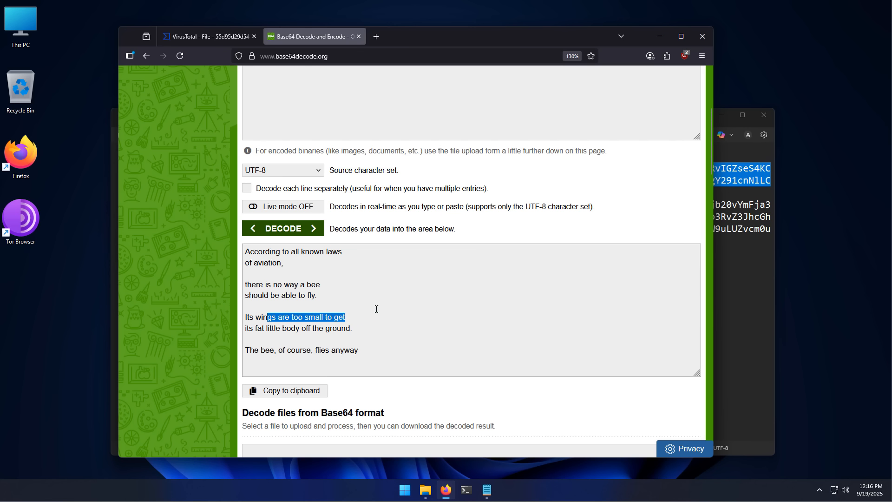
pyautogui.click(375, 309)
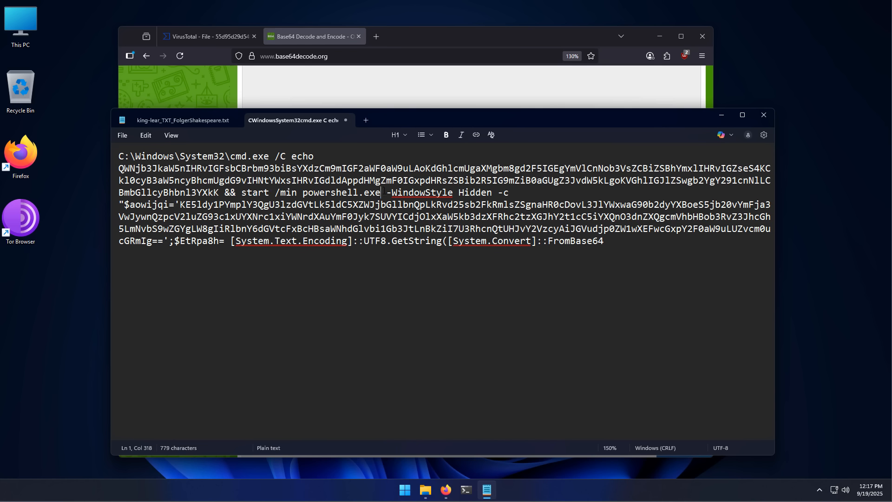
pyautogui.moveTo(384, 191); pyautogui.dragTo(489, 191)
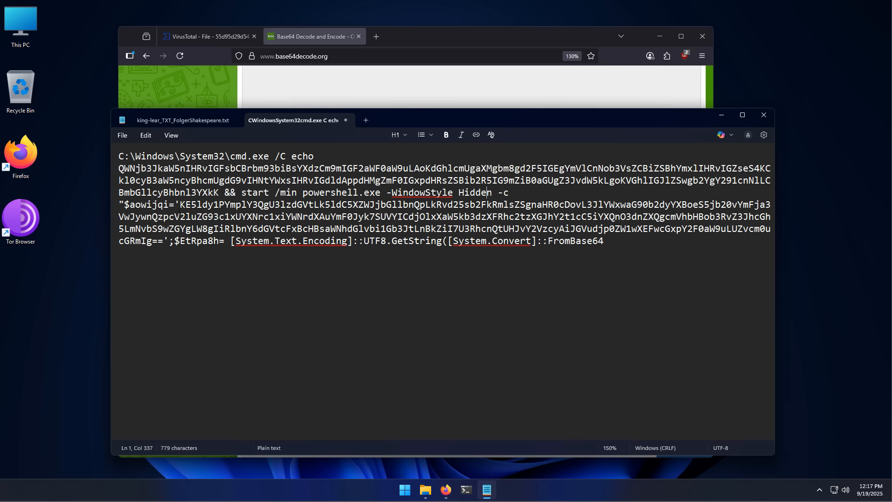
pyautogui.moveTo(194, 204); pyautogui.dragTo(213, 228)
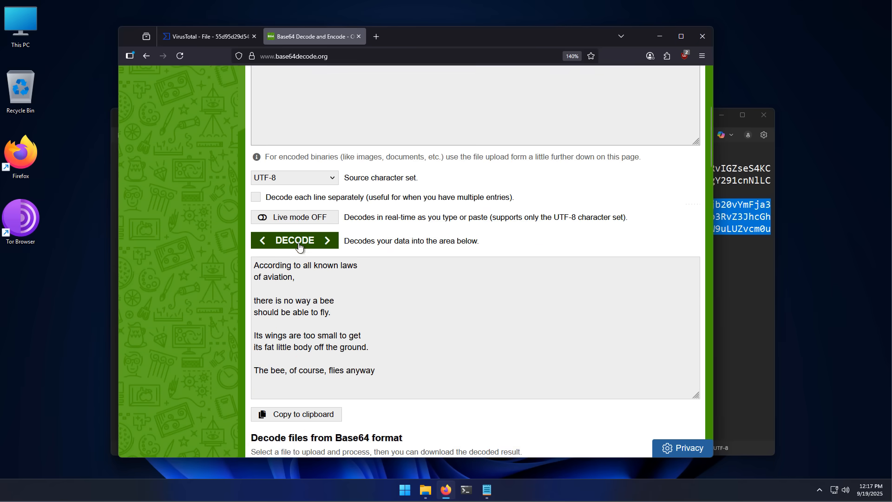
pyautogui.click(295, 240)
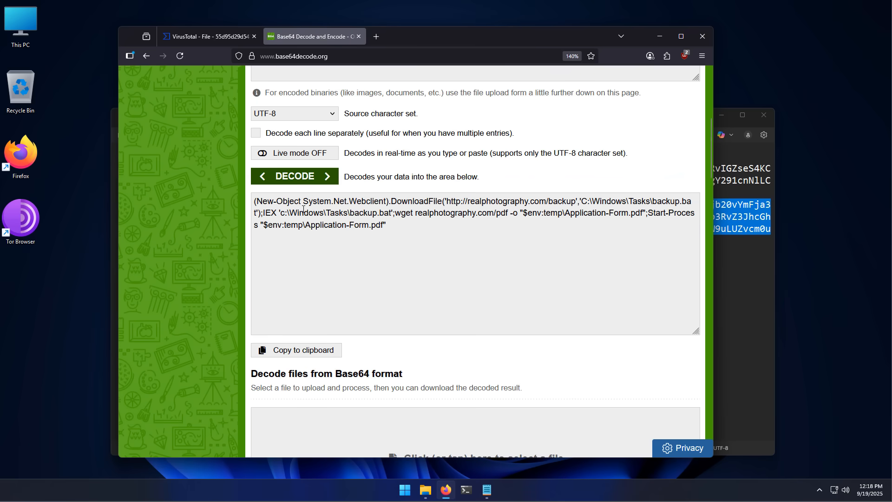
pyautogui.moveTo(655, 202)
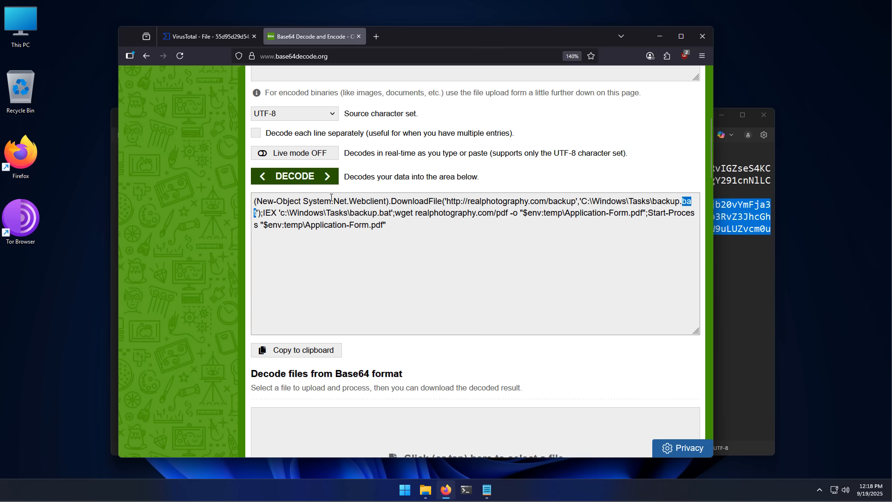
pyautogui.moveTo(588, 227)
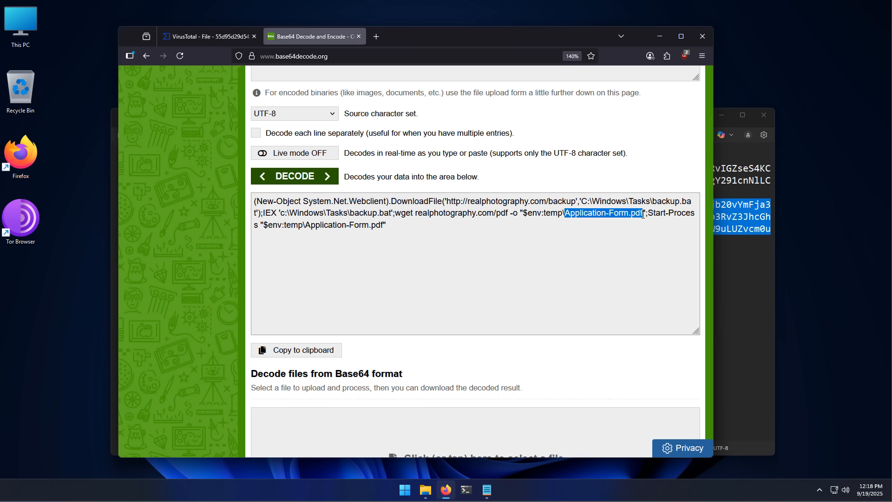
pyautogui.click(410, 225)
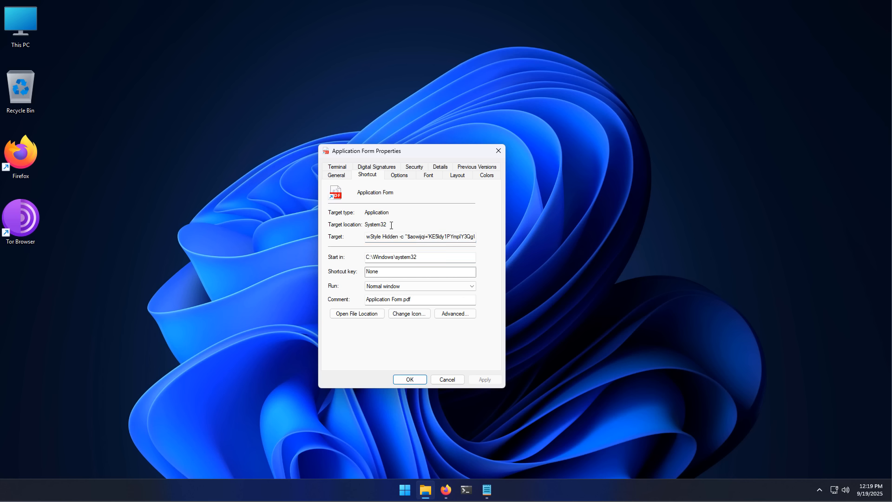
# - Inspect the System32 target location and cancel out of the shortcut Properties unchanged
pyautogui.doubleClick(374, 224)
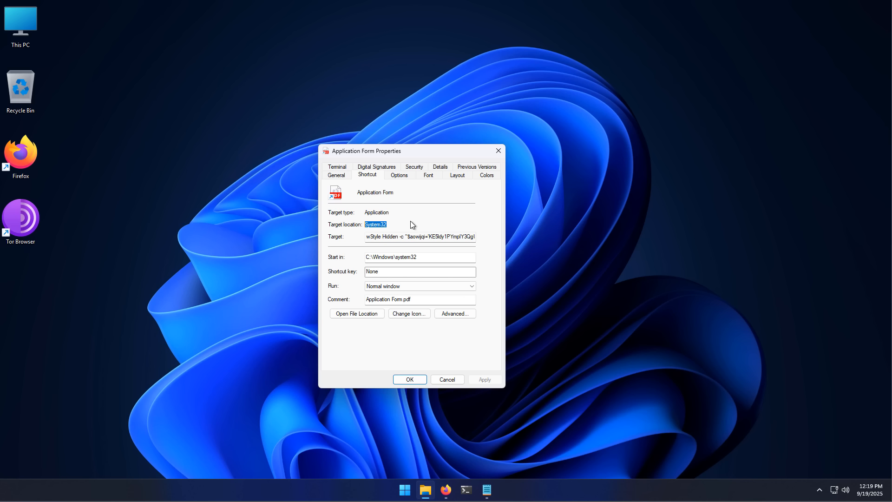
pyautogui.moveTo(339, 205)
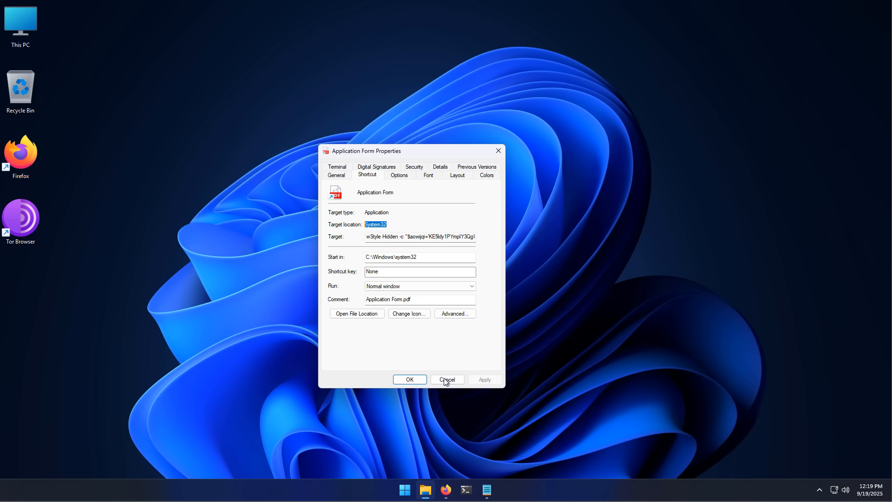
pyautogui.click(447, 379)
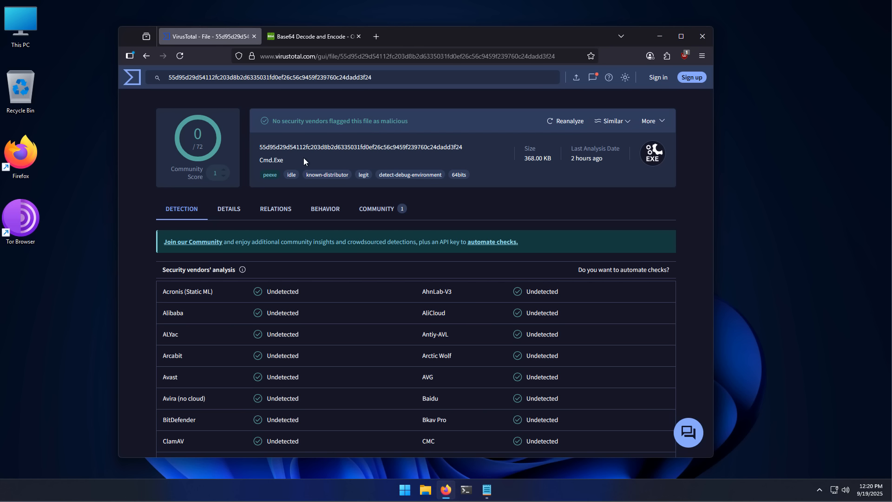
# - Scroll the MalwareBazaar Application-Form.pdf.lnk page to Vendor Threat Intelligence and the Hybrid Analysis verdict
pyautogui.moveTo(366, 147); pyautogui.dragTo(462, 147)
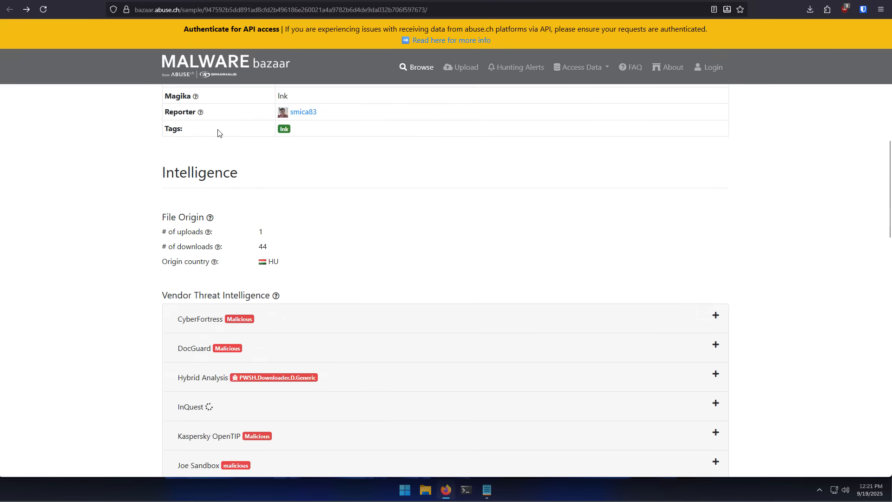
pyautogui.scroll(-3)
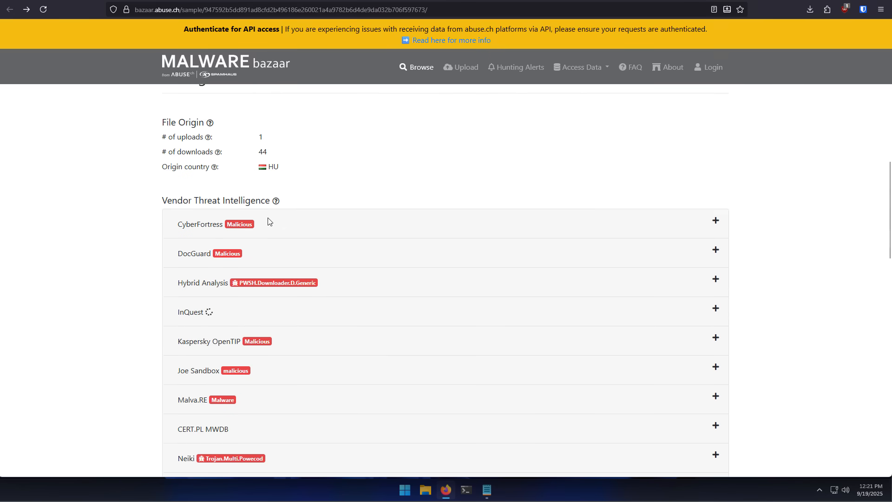
pyautogui.scroll(3)
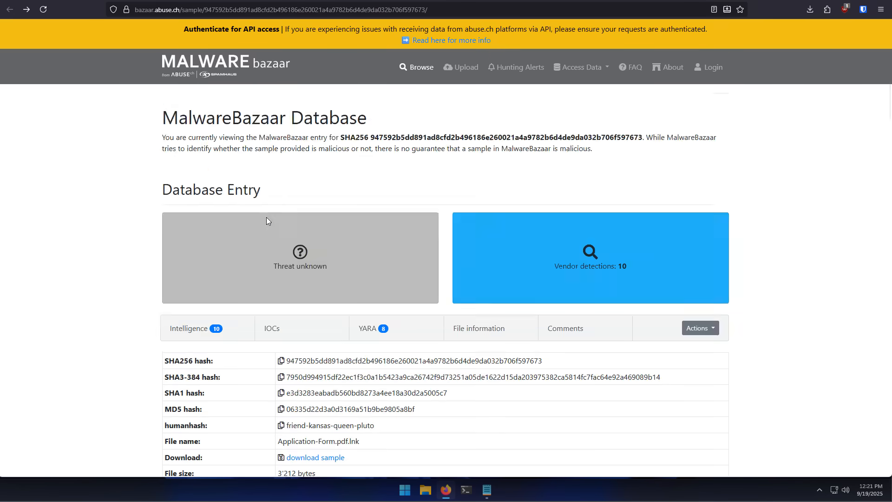
pyautogui.scroll(-3)
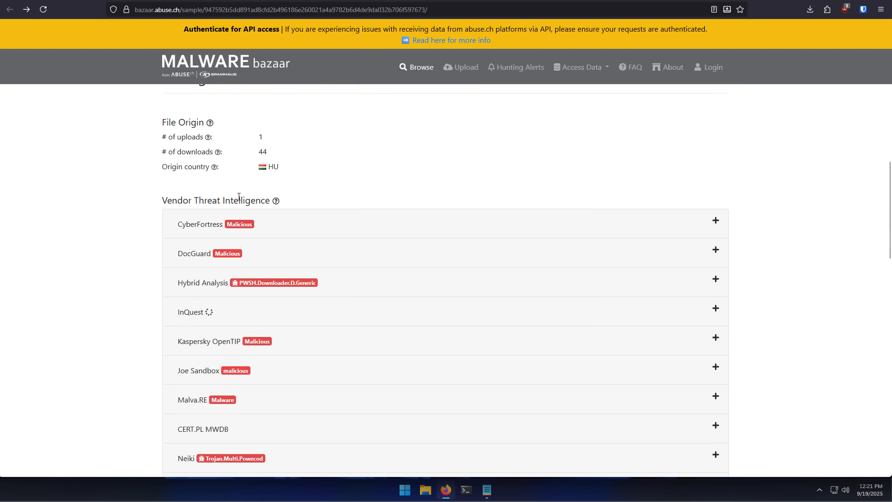
pyautogui.moveTo(243, 250)
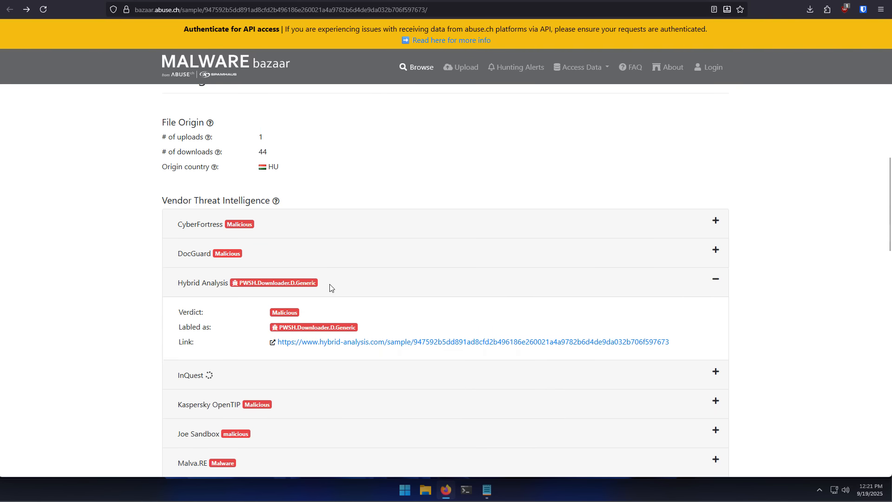
pyautogui.scroll(-3)
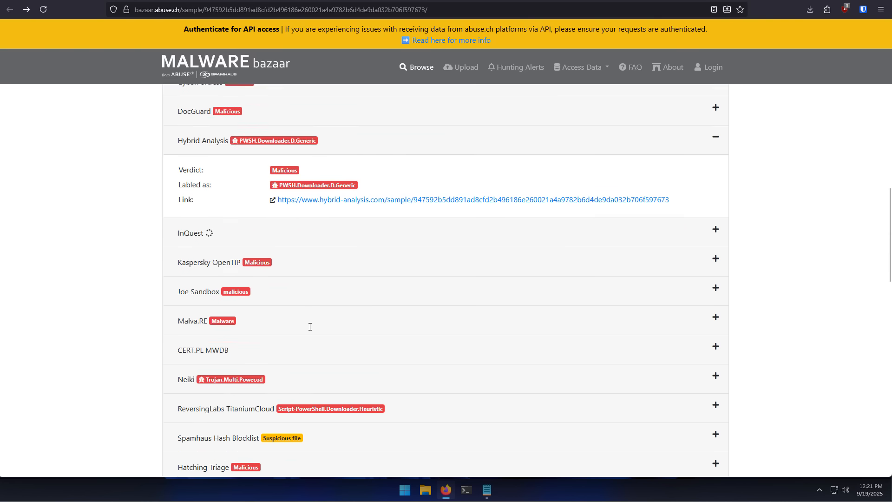
pyautogui.scroll(-3)
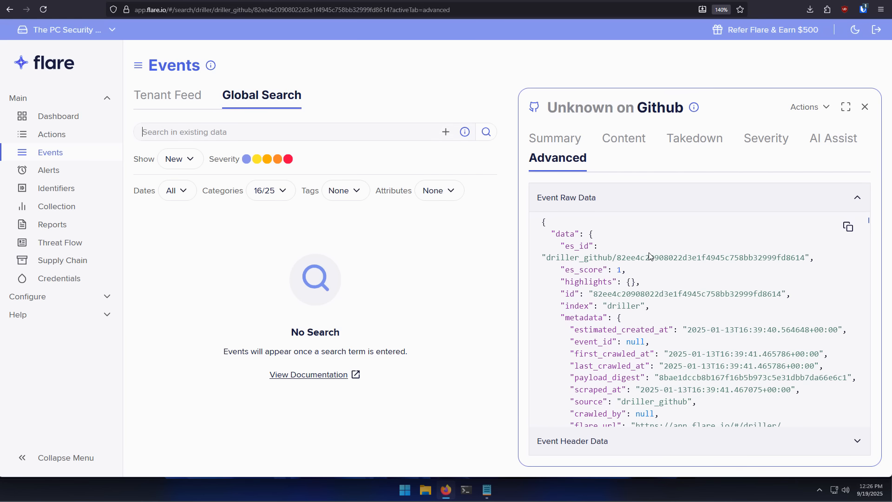
pyautogui.click(285, 131)
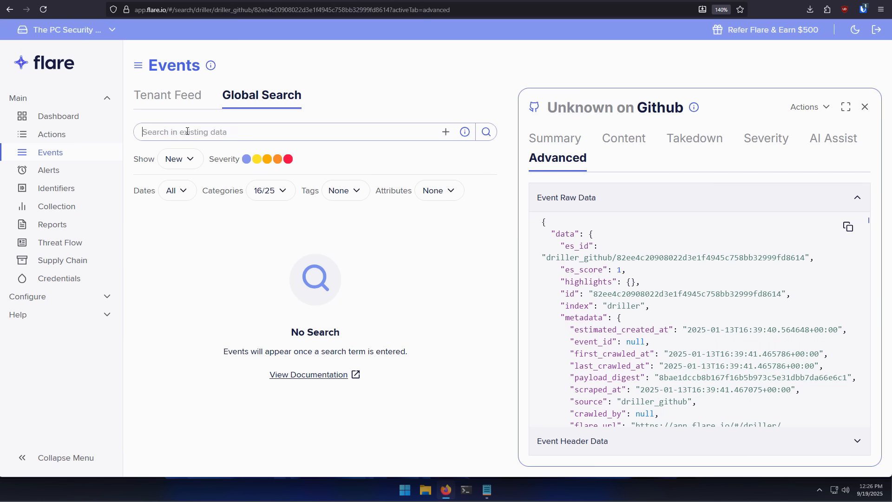
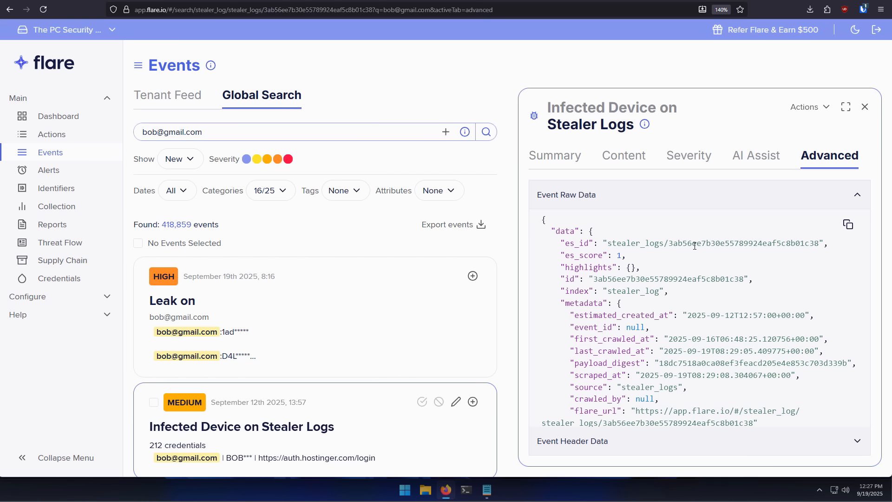
# - Review the stealer-log raw data's stored credentials and switch to the event Summary
pyautogui.scroll(-3)
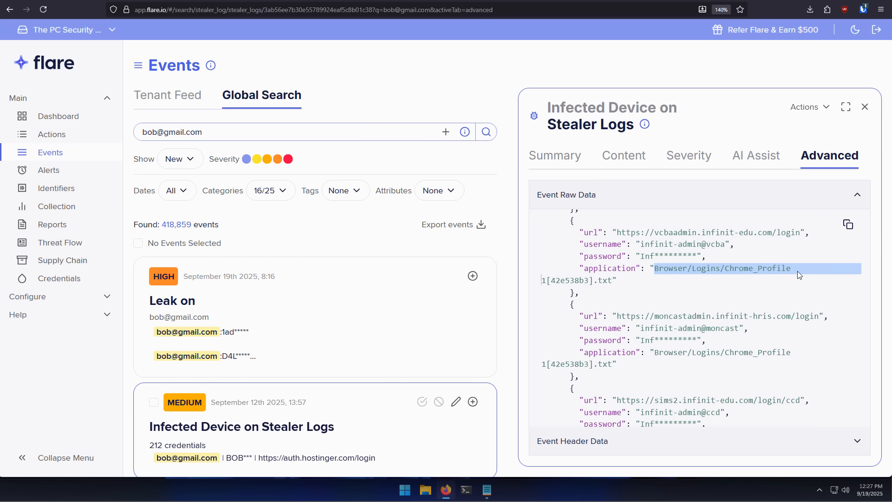
pyautogui.click(555, 155)
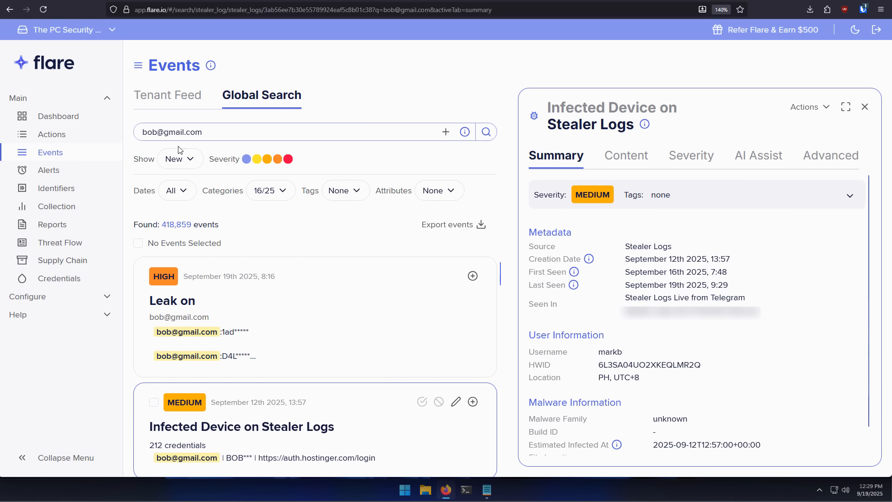
pyautogui.moveTo(45, 71)
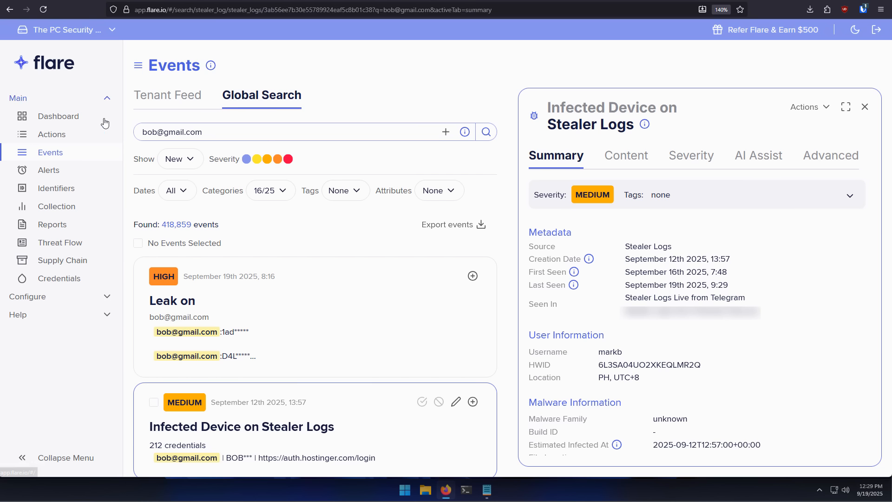
pyautogui.moveTo(181, 134)
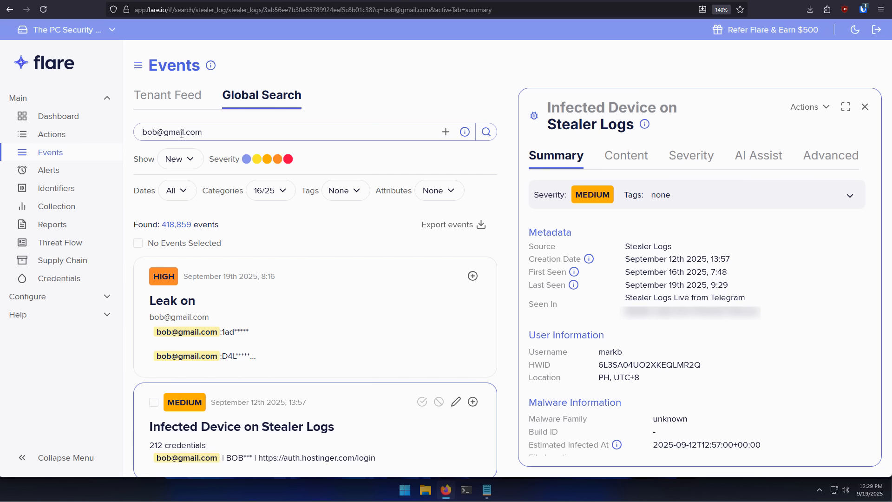
pyautogui.moveTo(75, 75)
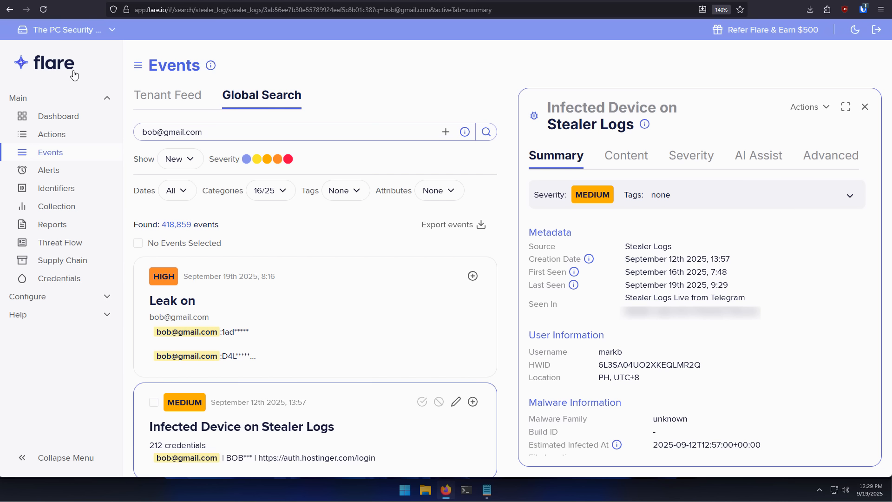